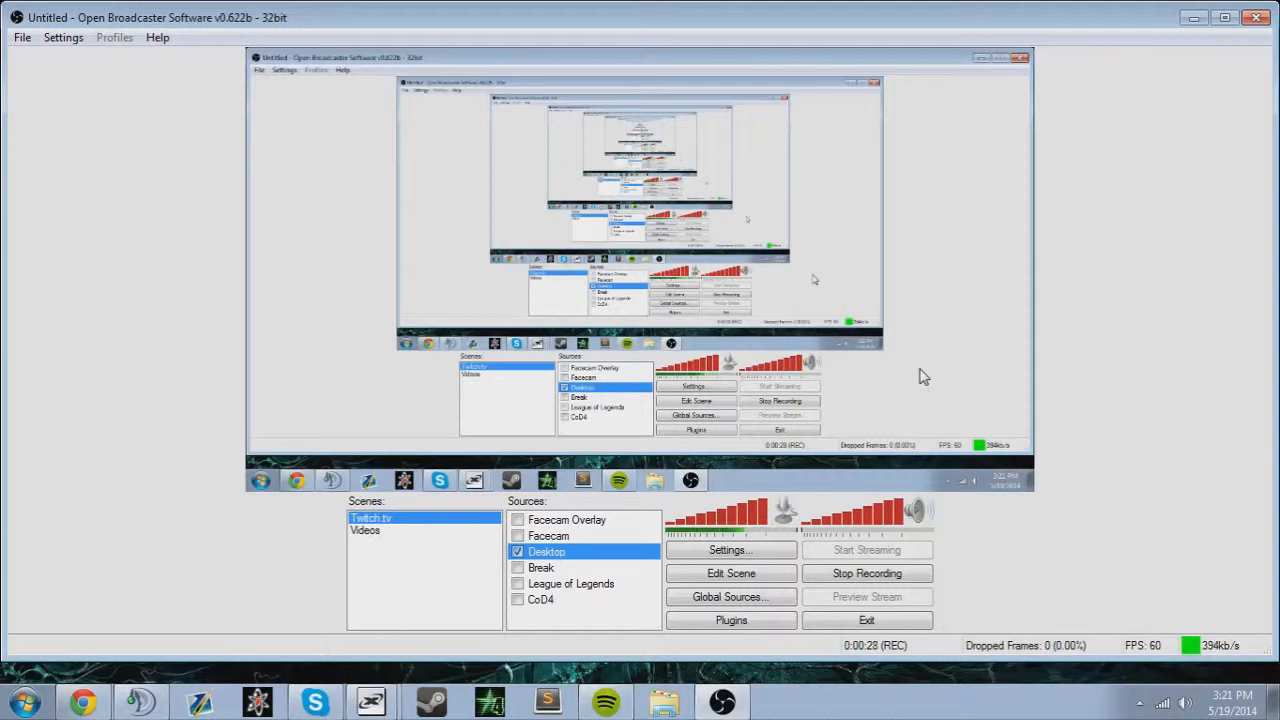
Select the Videos scene in the OBS Scenes list
click(366, 530)
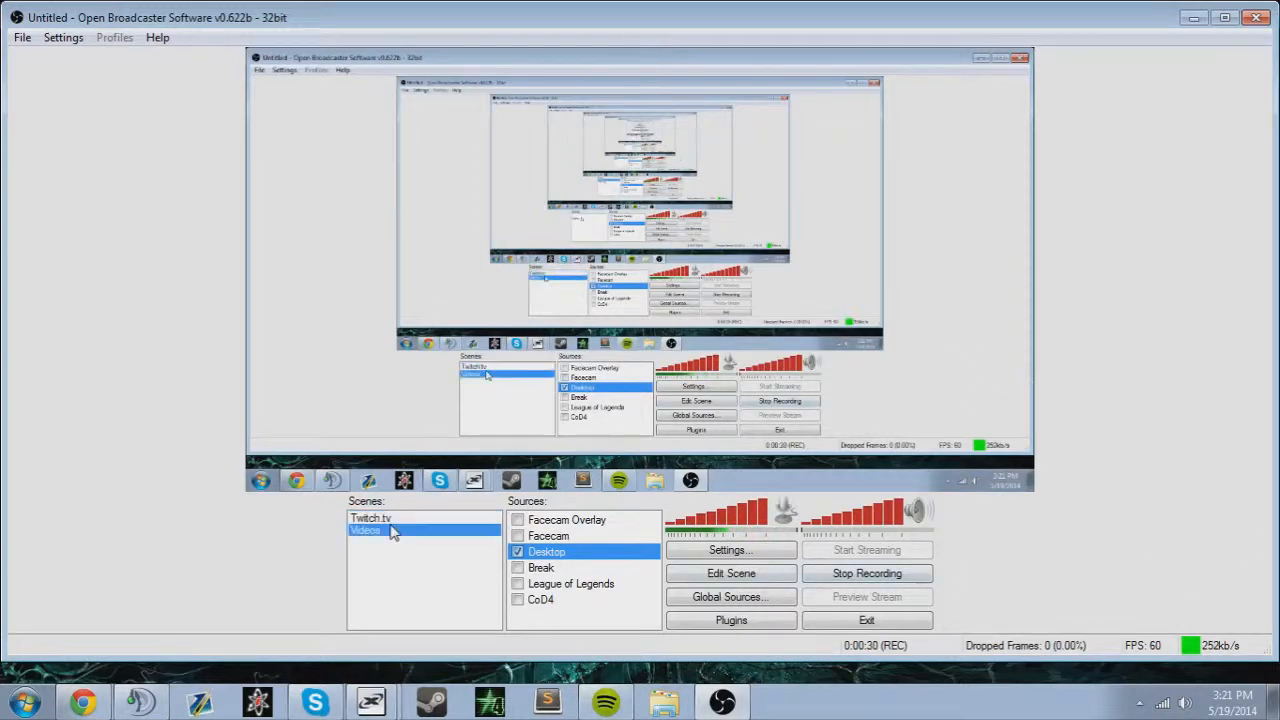
click(371, 518)
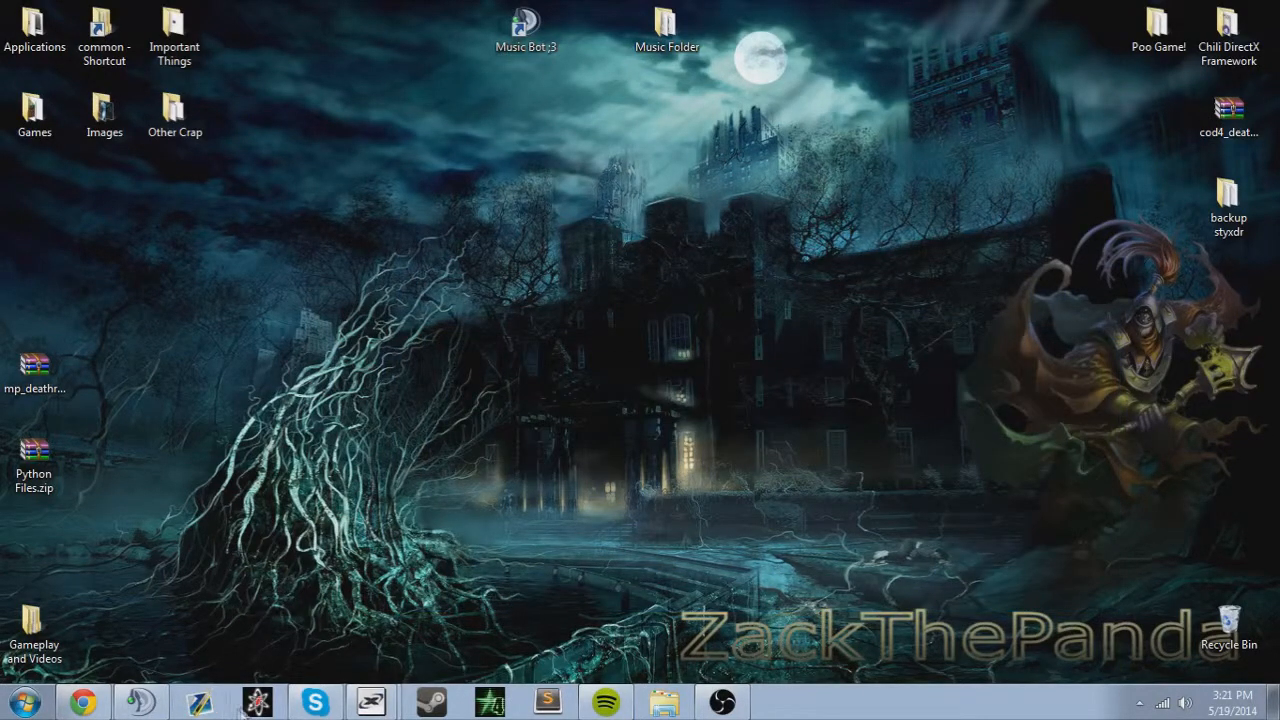
mouse_move(305, 185)
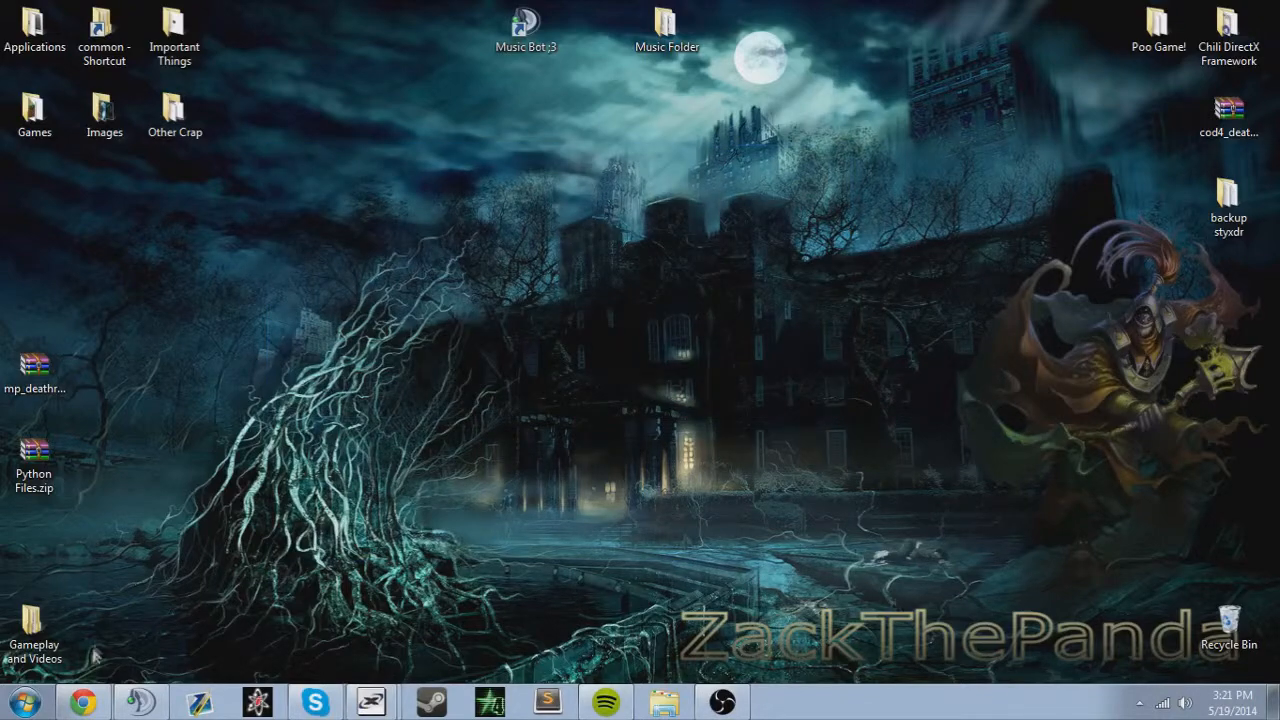
Restore Chrome from the taskbar to show the 'cod4 modtools update' results
click(97, 695)
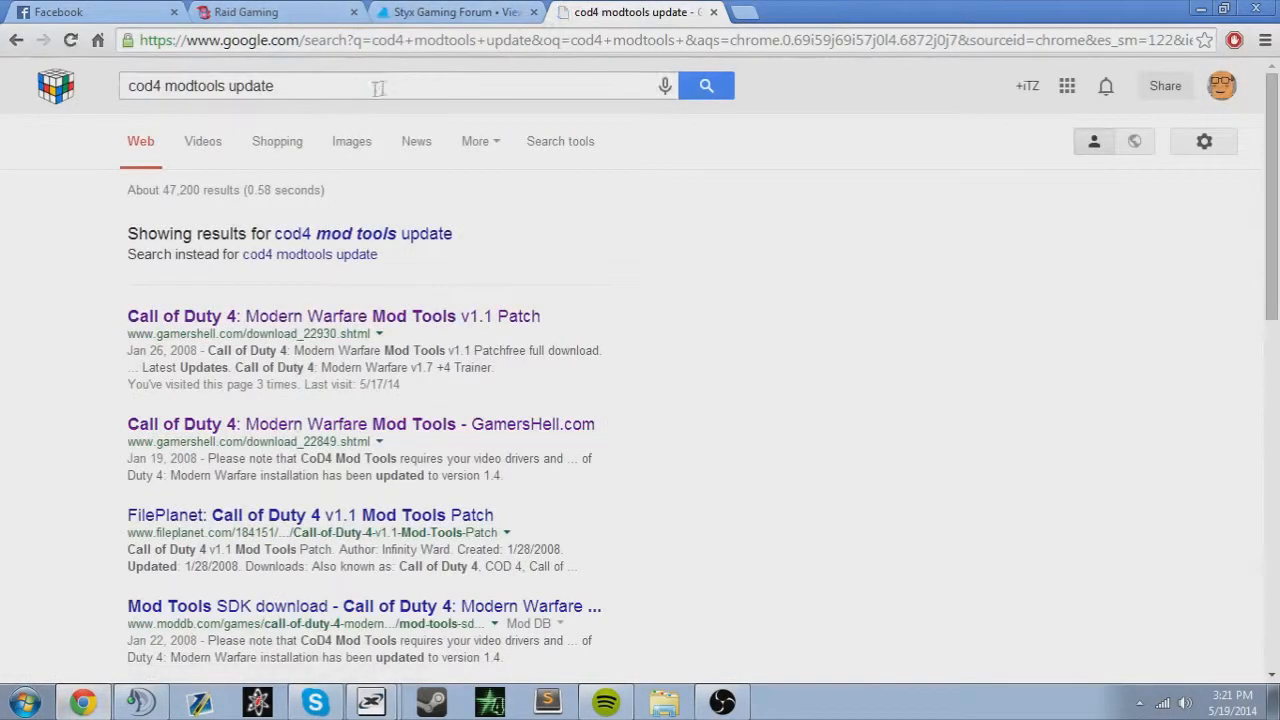
Change the Google query to 'cod4 modtools' and scroll to the FileFront result
click(286, 254)
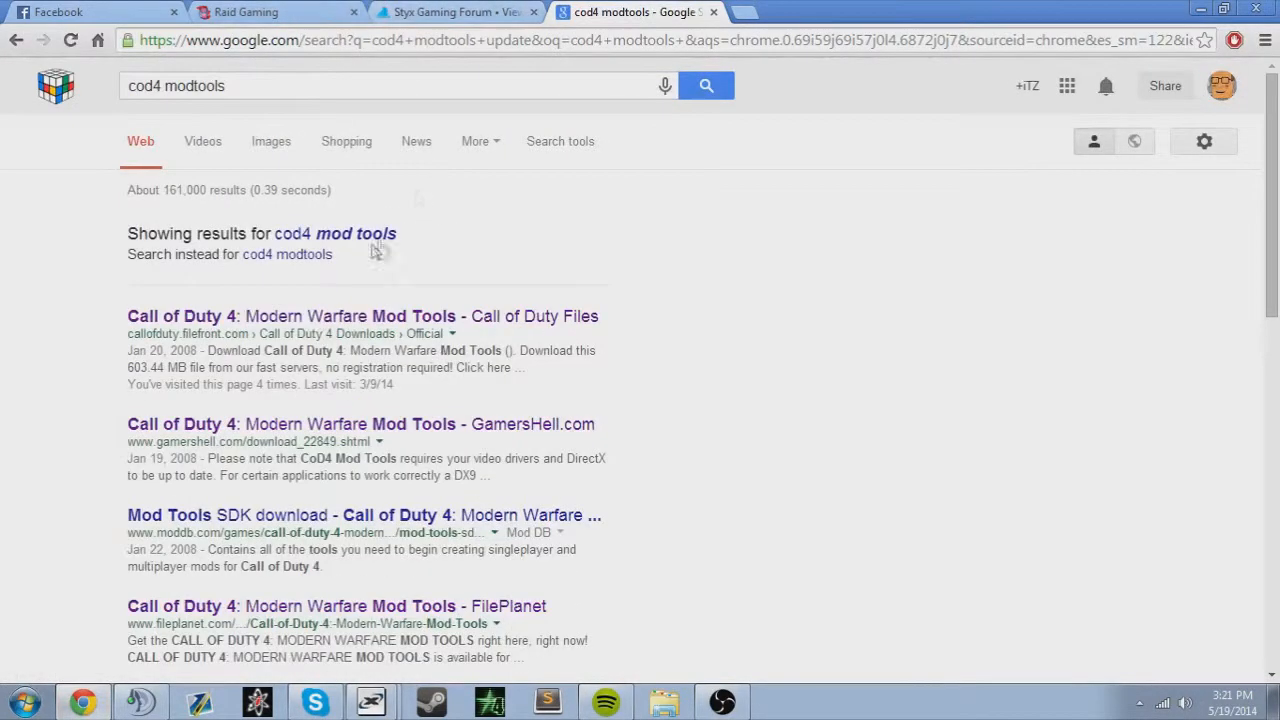
mouse_move(355, 367)
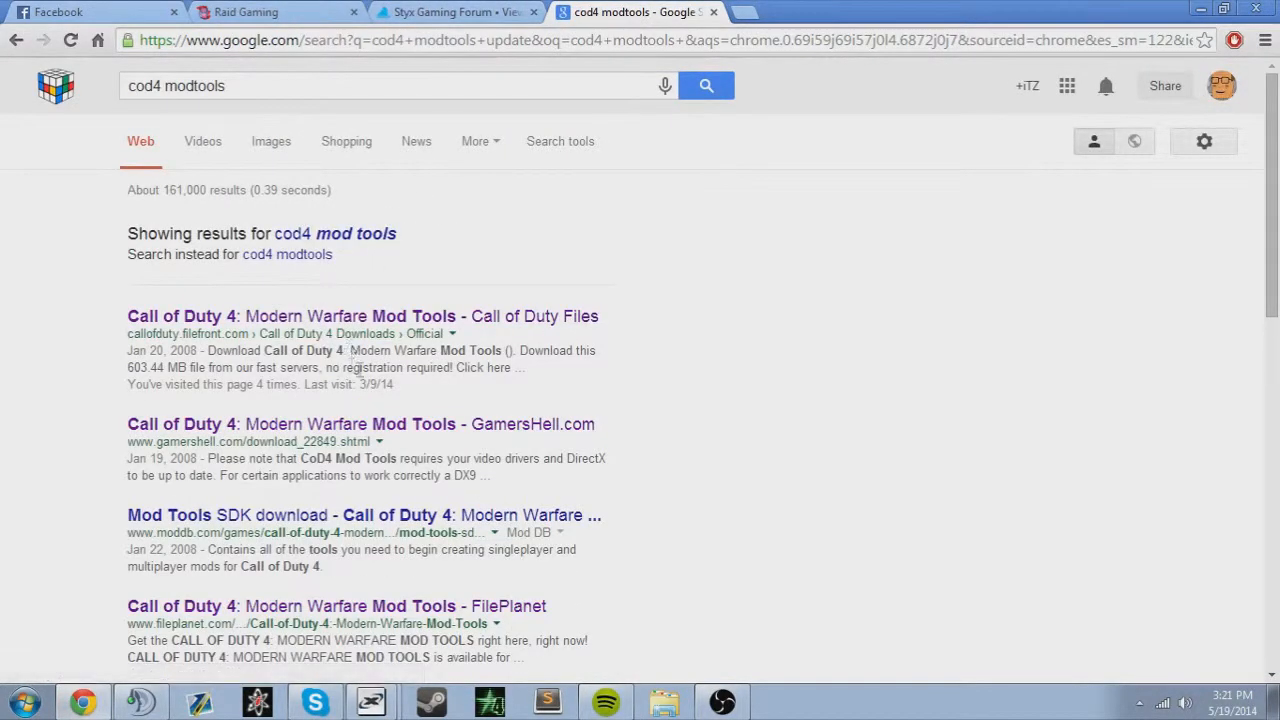
mouse_move(465, 347)
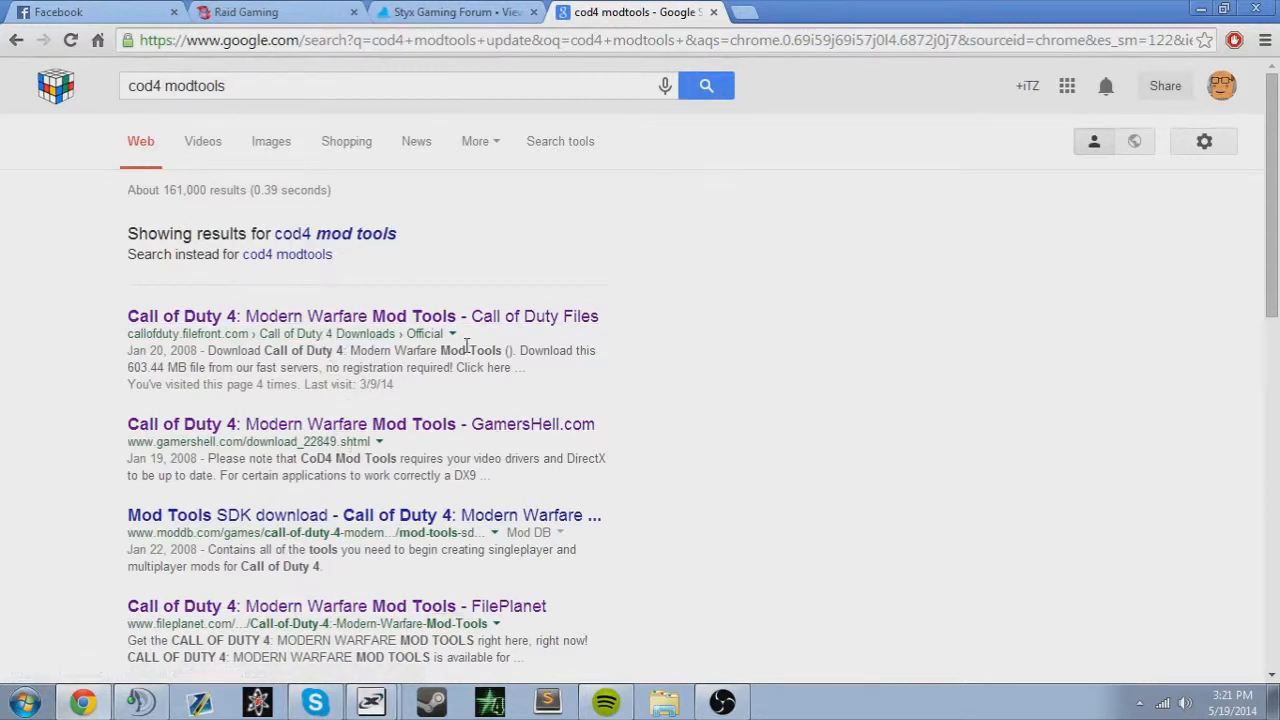
mouse_move(312, 320)
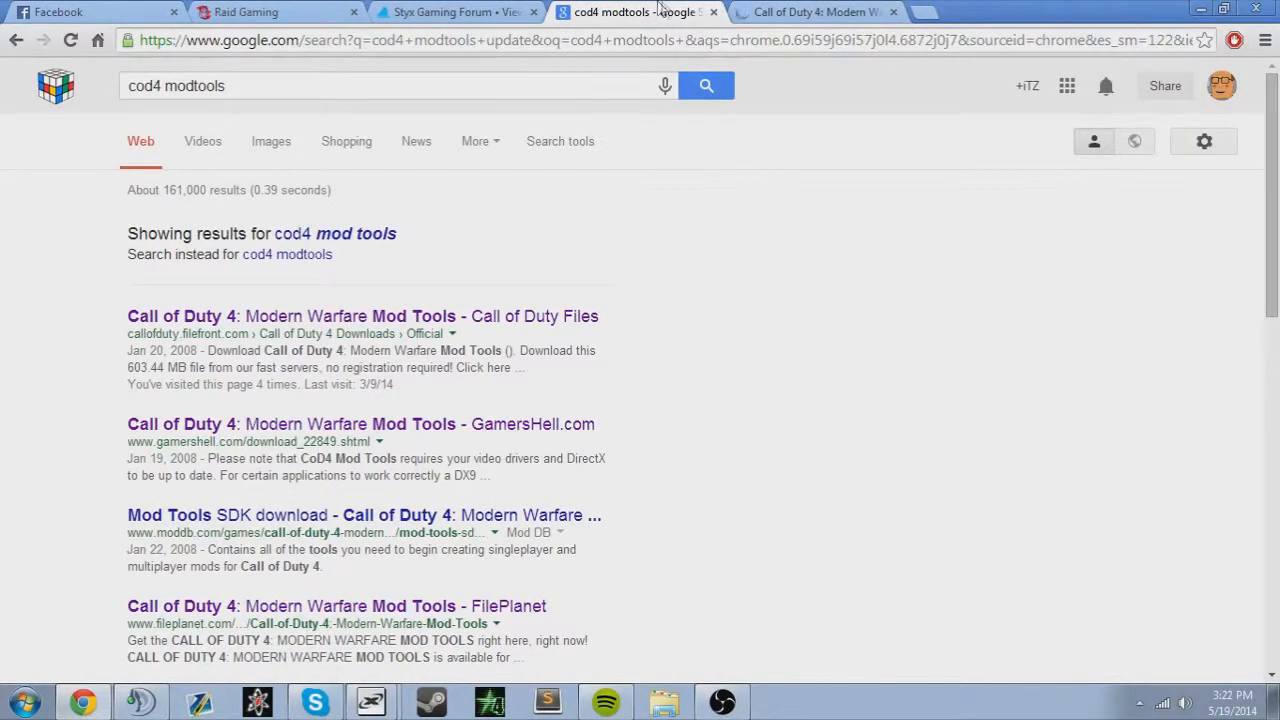
scroll(down, 3)
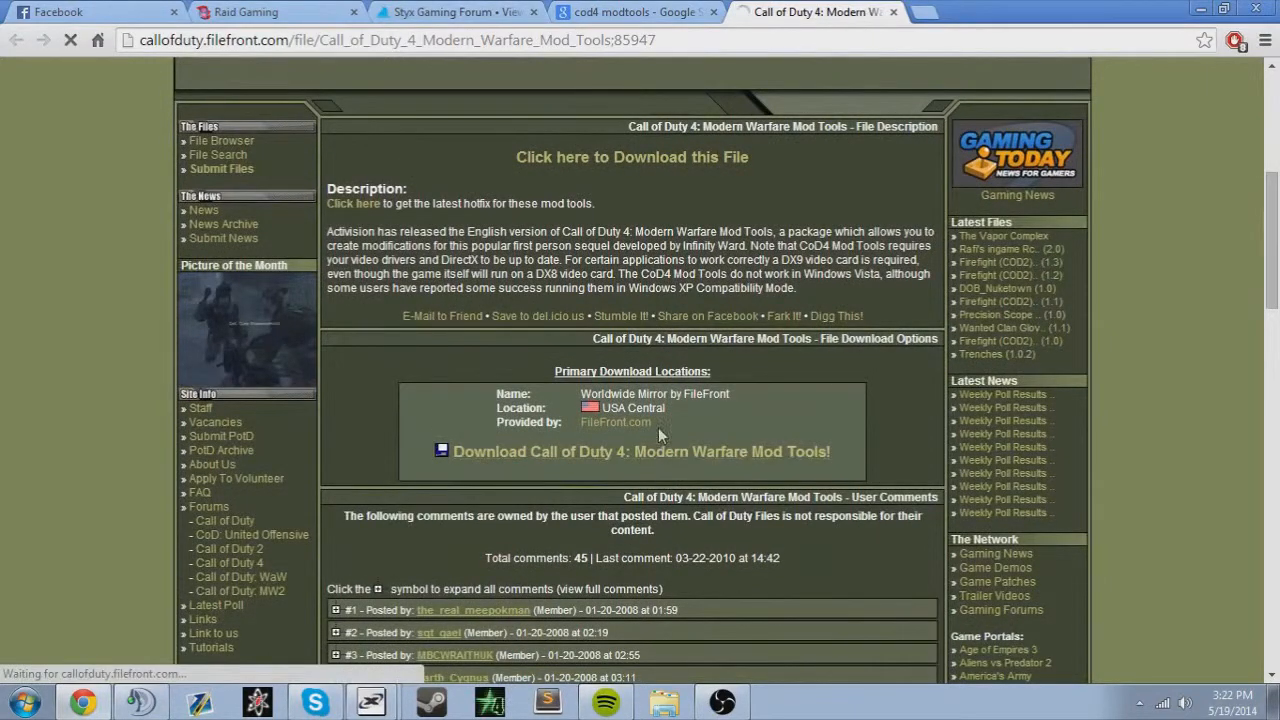
Click 'Download Call of Duty 4: Modern Warfare Mod Tools!' on FileFront
click(632, 451)
text(cod4)
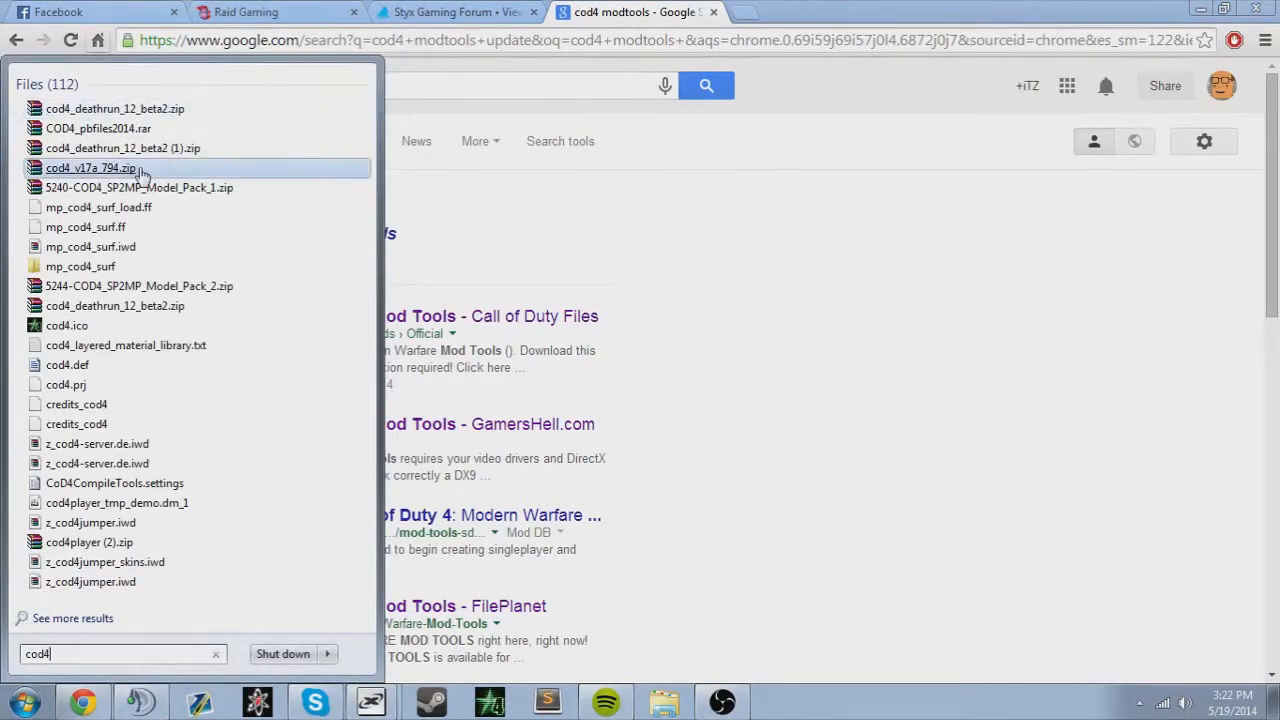
mouse_move(135, 305)
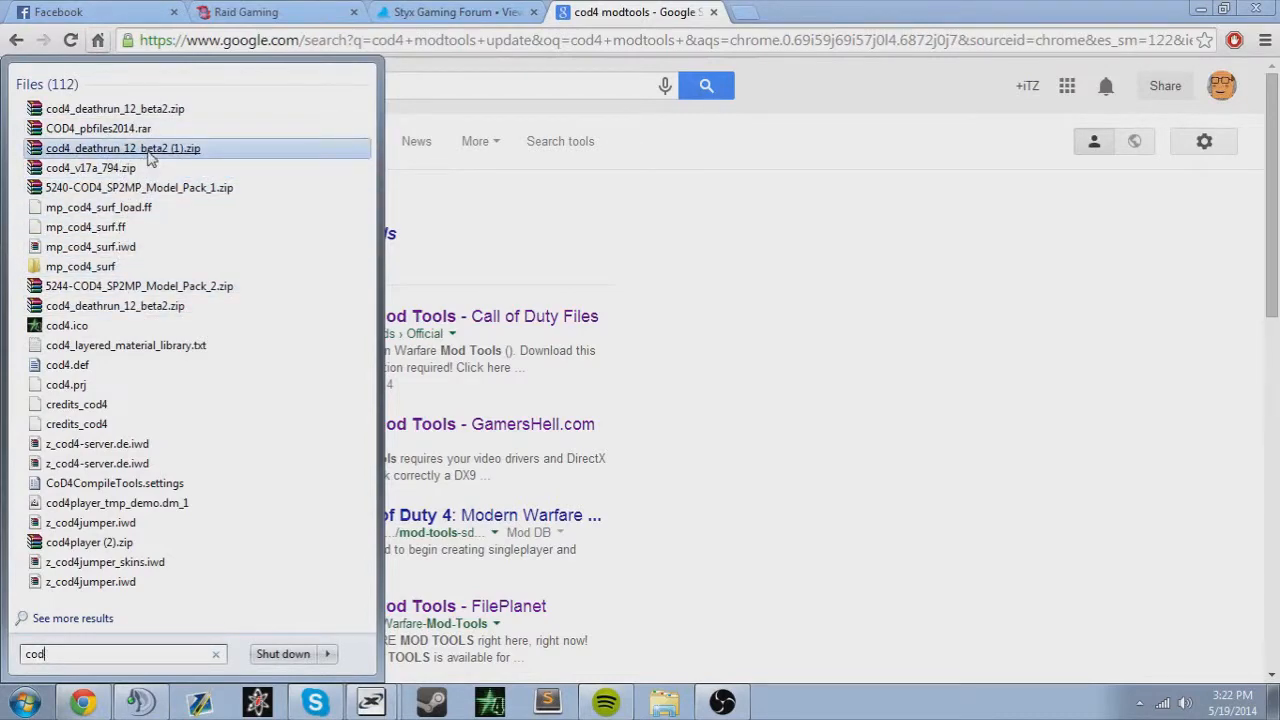
Search the Start menu for 'modtool' to find Call of Duty 4 and Module Docs
text(modttool)
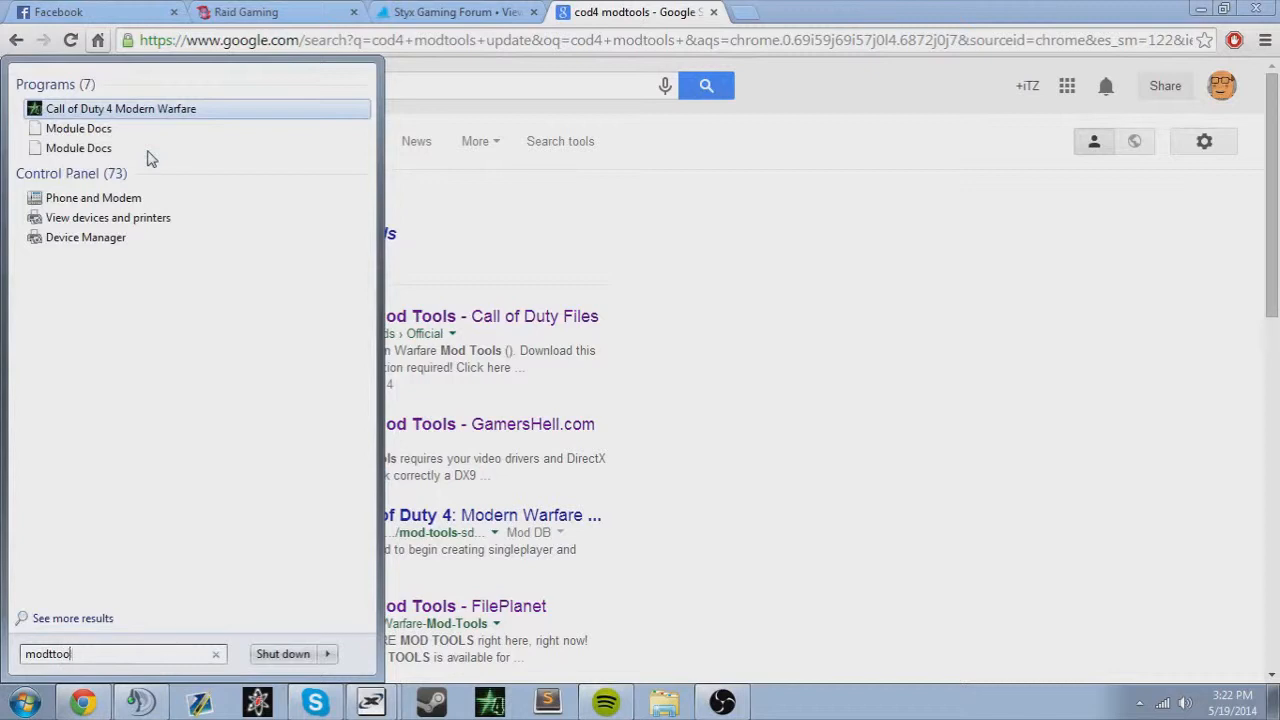